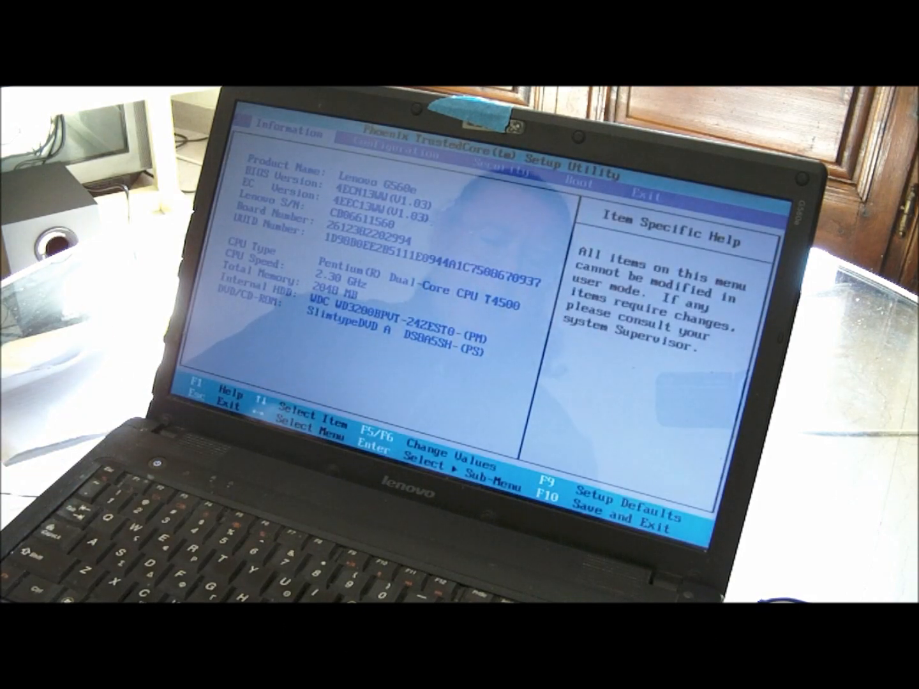
# Move past Configuration to the Boot tab and request F9 Setup Defaults to load defaults.
pyautogui.press('Right')
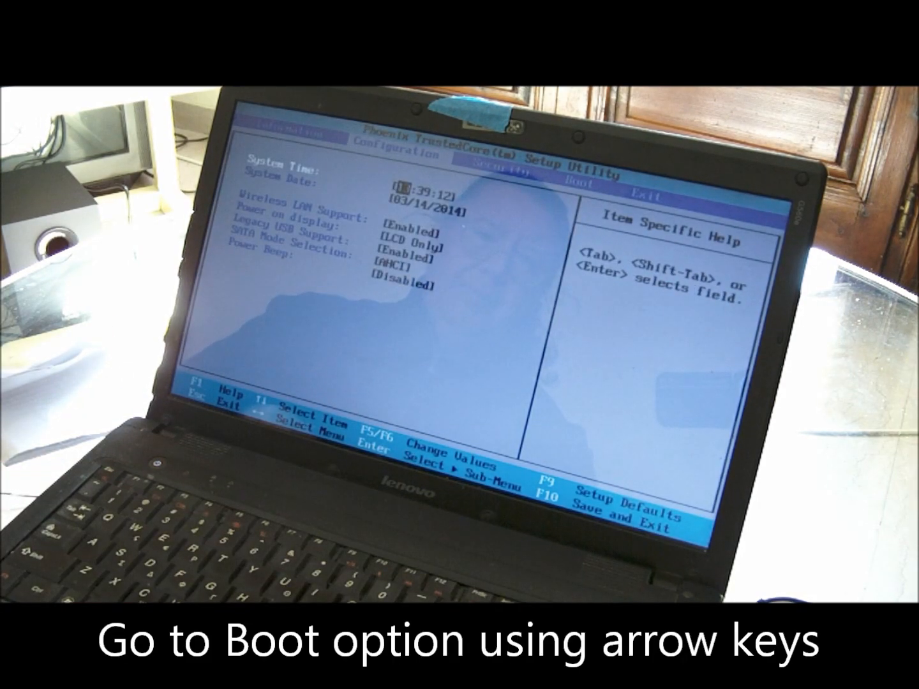
pyautogui.press('Right')
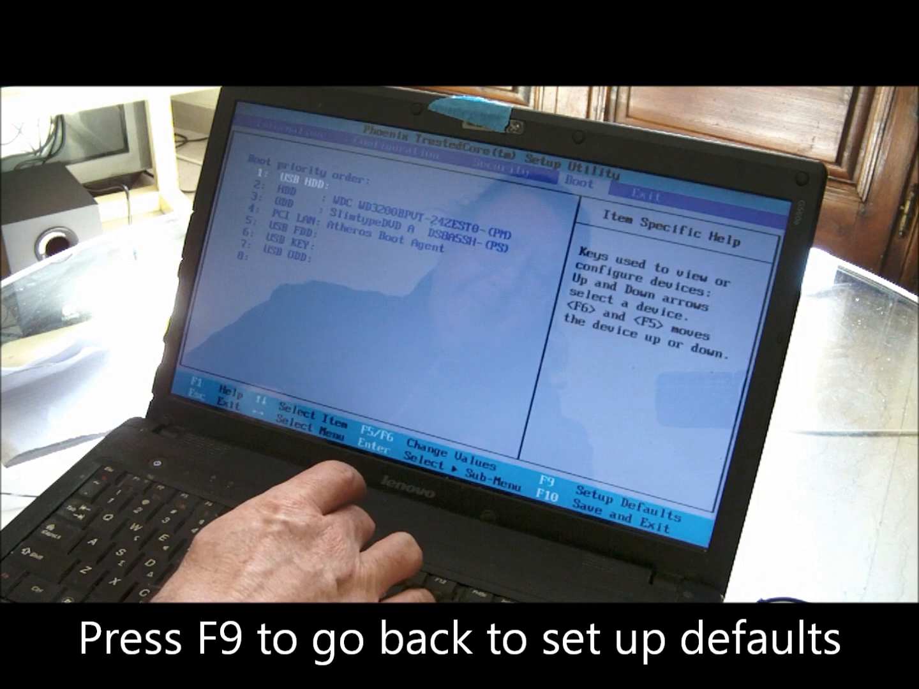
pyautogui.press('f9')
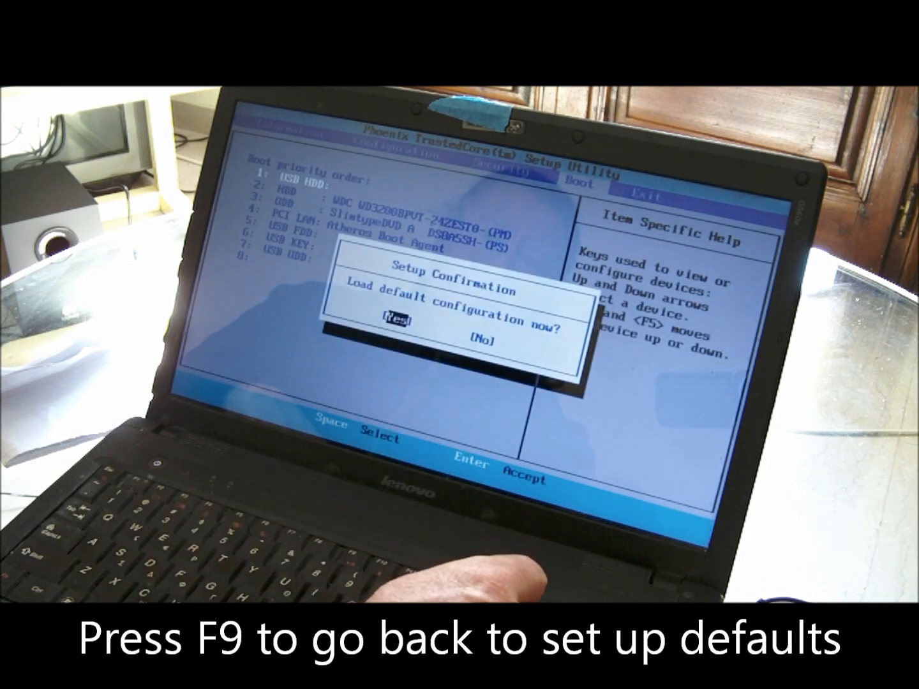